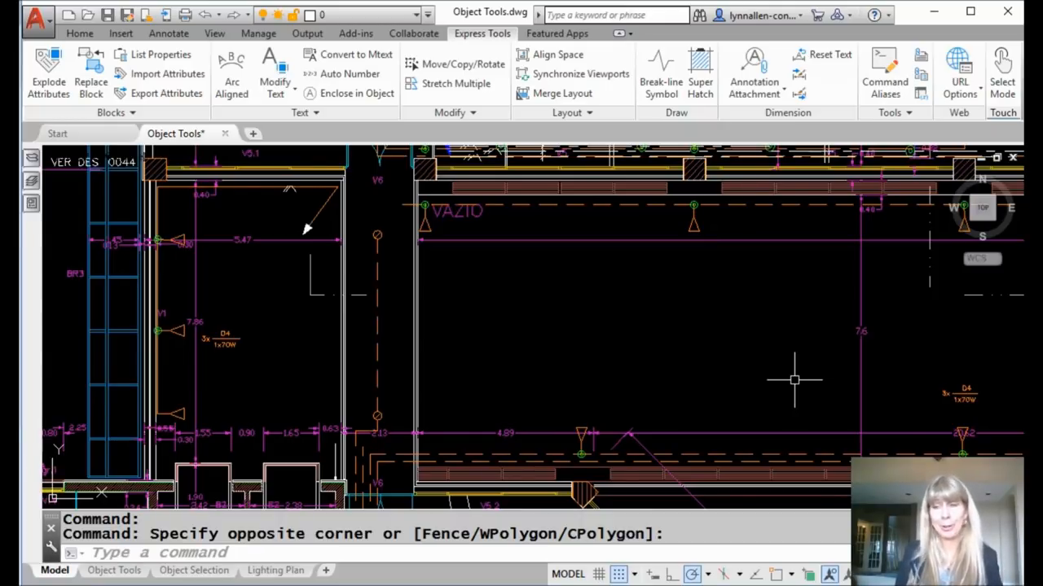
mouse_move(674, 313)
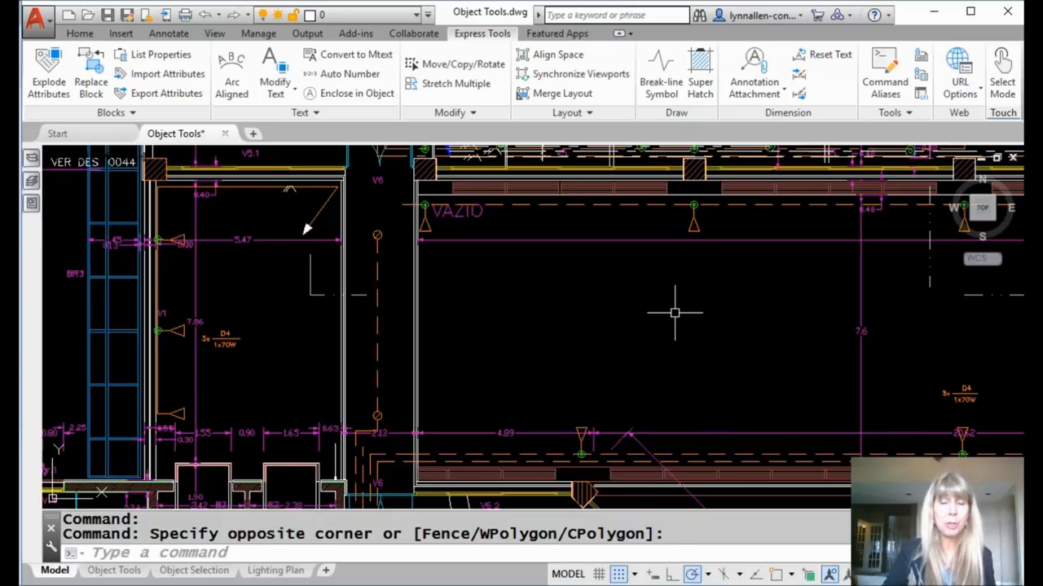
mouse_move(687, 362)
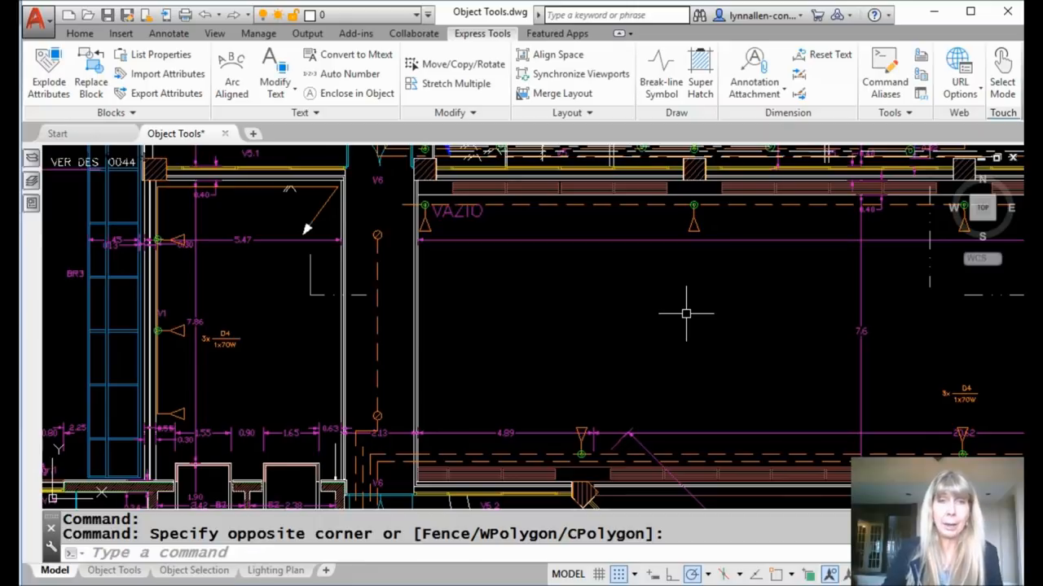
mouse_move(681, 316)
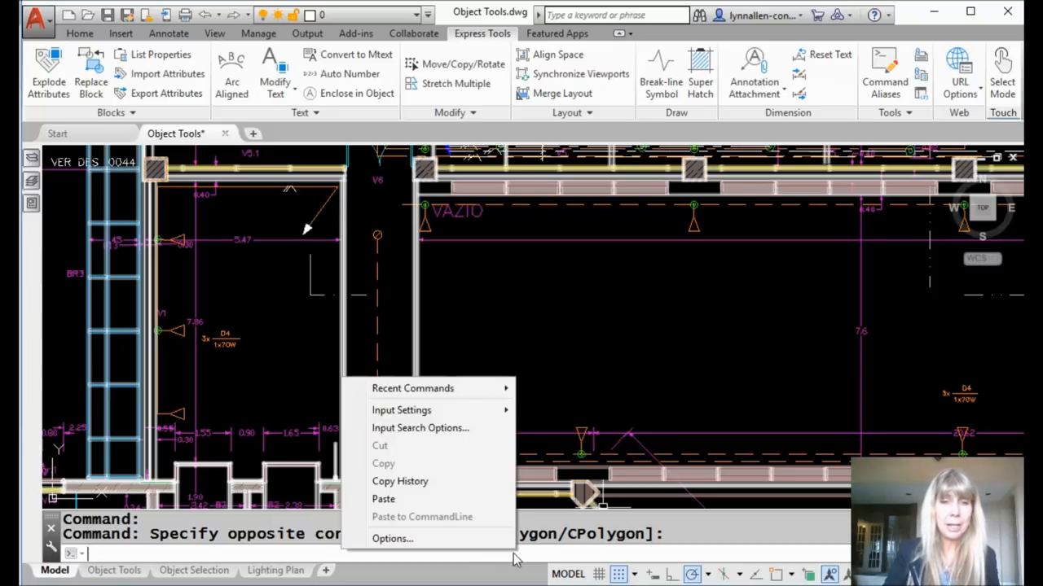
mouse_move(469, 552)
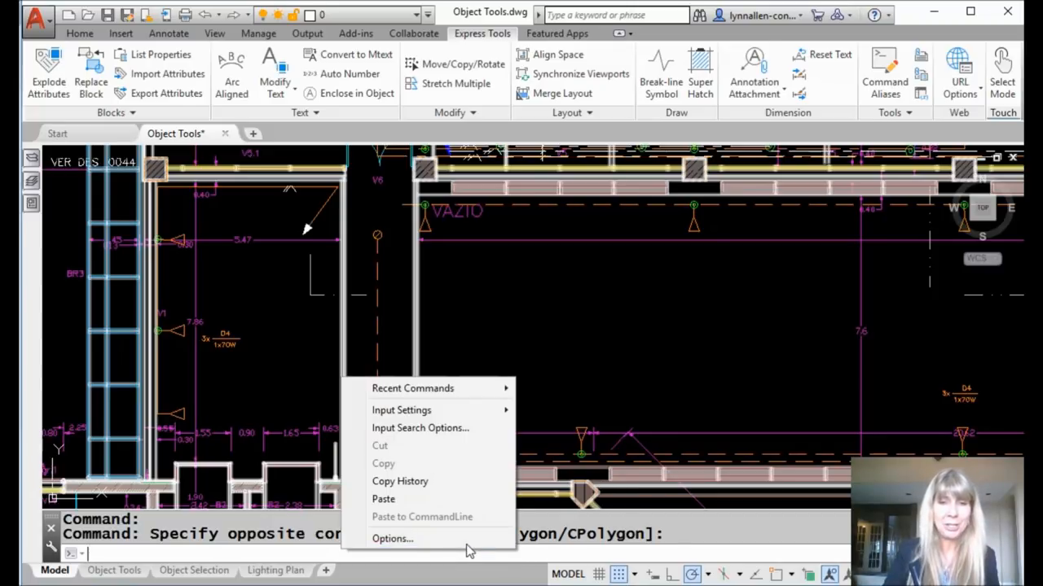
In Options > Display, raise the crosshair size slider from 5 to 16.
left_click(393, 538)
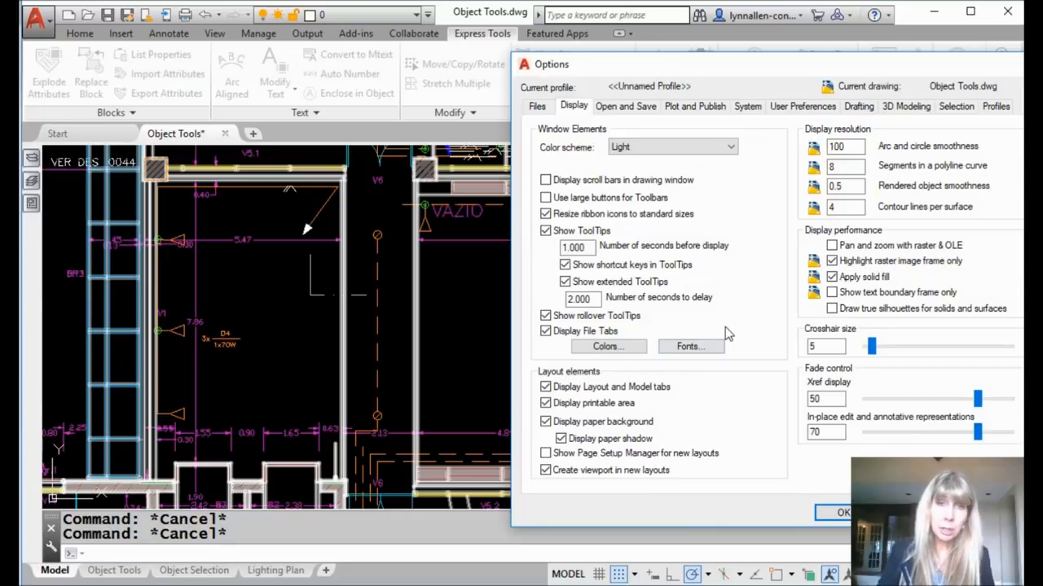
mouse_move(772, 306)
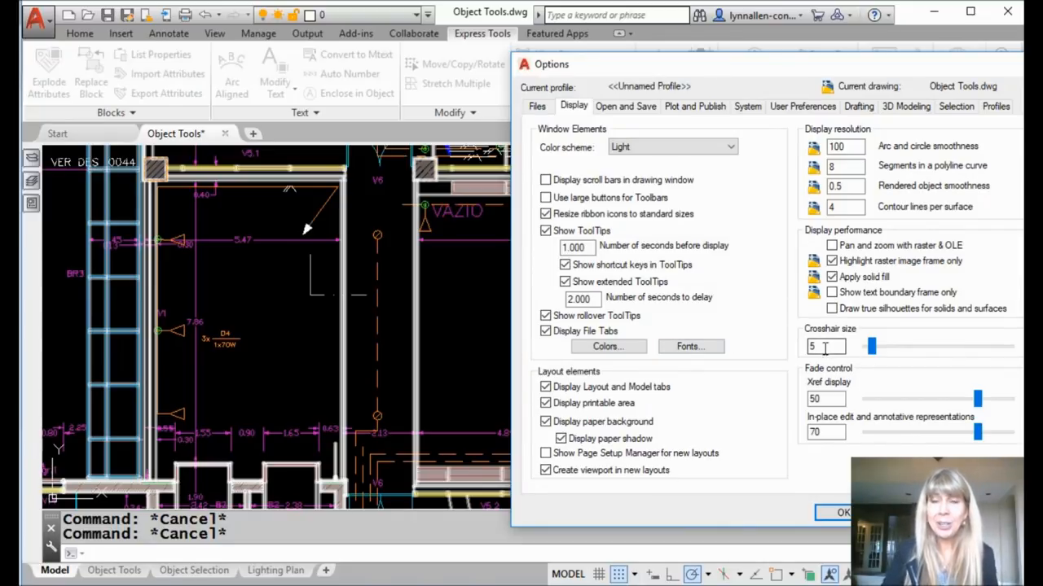
mouse_move(825, 346)
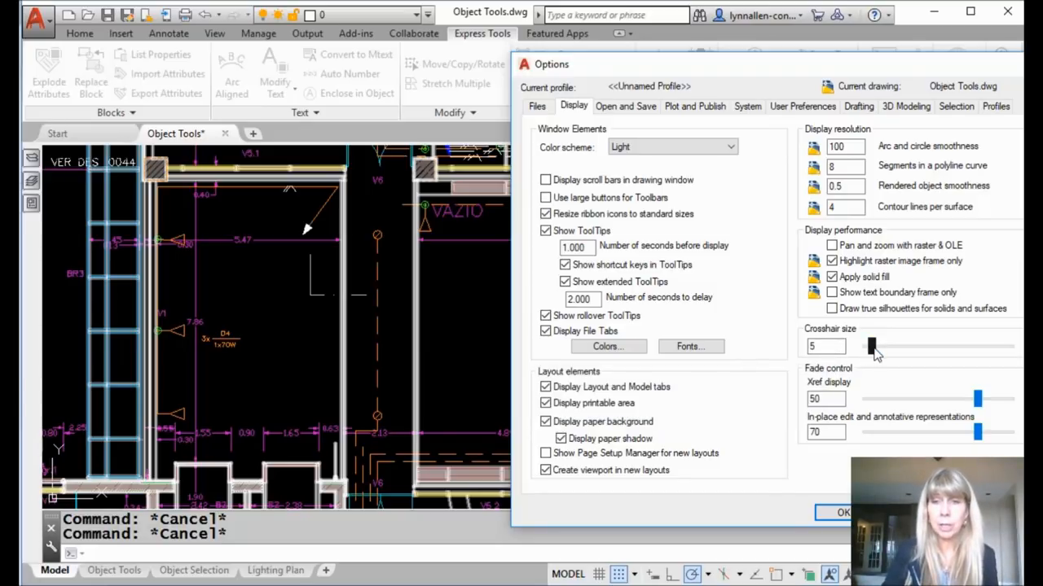
left_click_drag(872, 346, 888, 345)
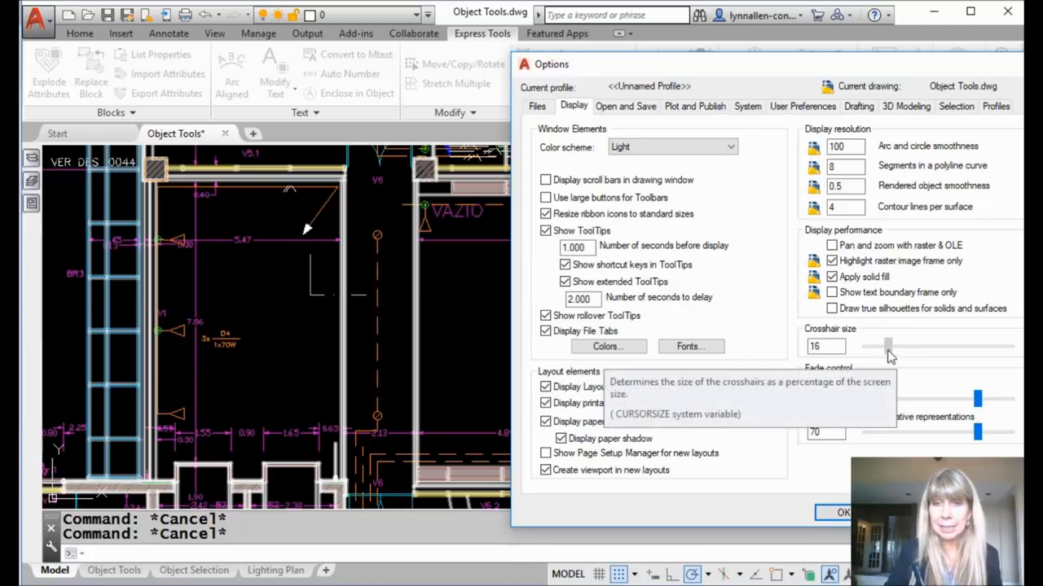
left_click_drag(883, 345, 896, 346)
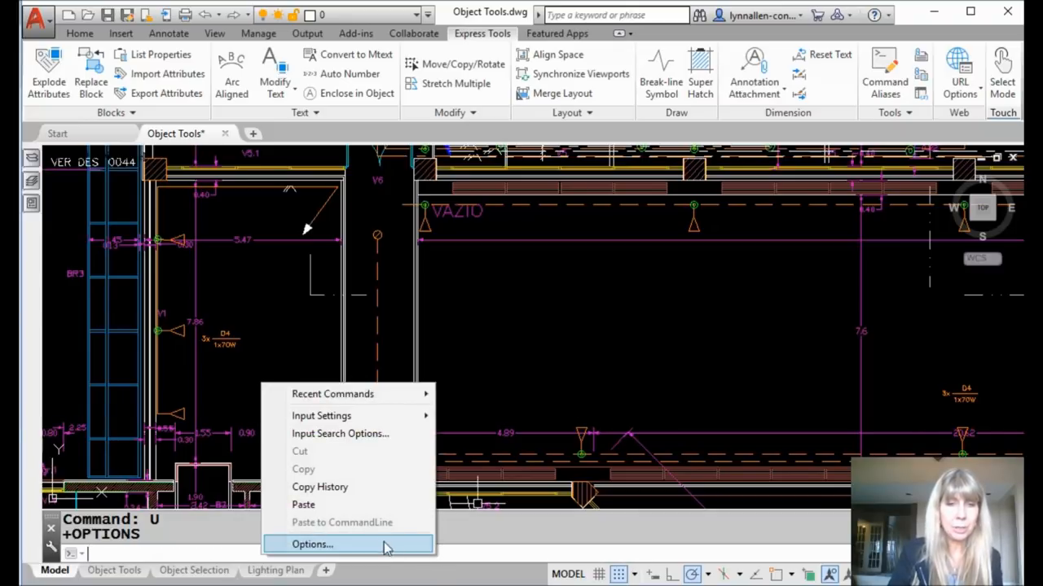
In Options > Selection, enlarge the pickbox size to a moderate value and confirm with OK.
left_click(313, 544)
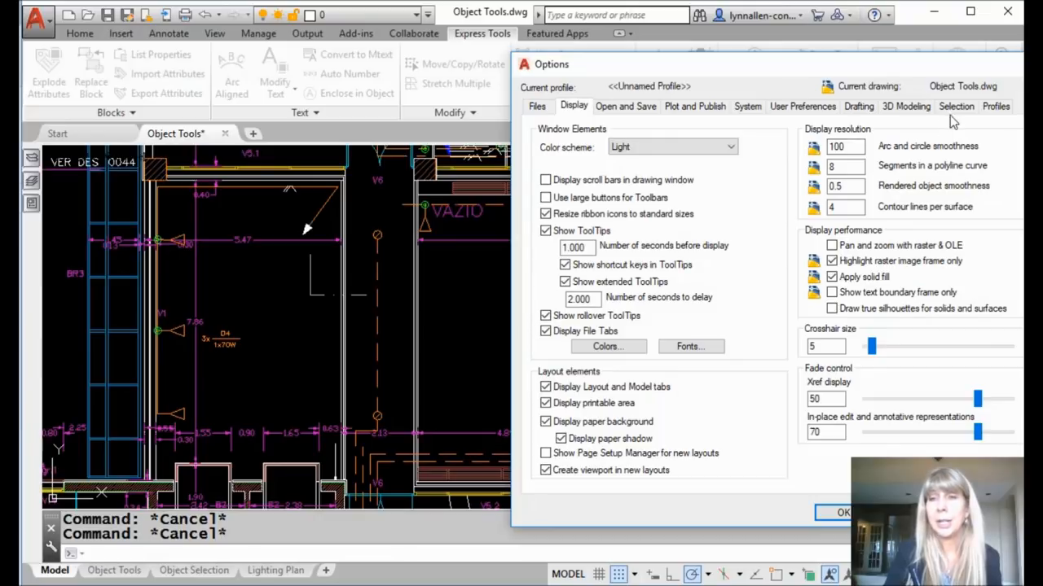
left_click(956, 106)
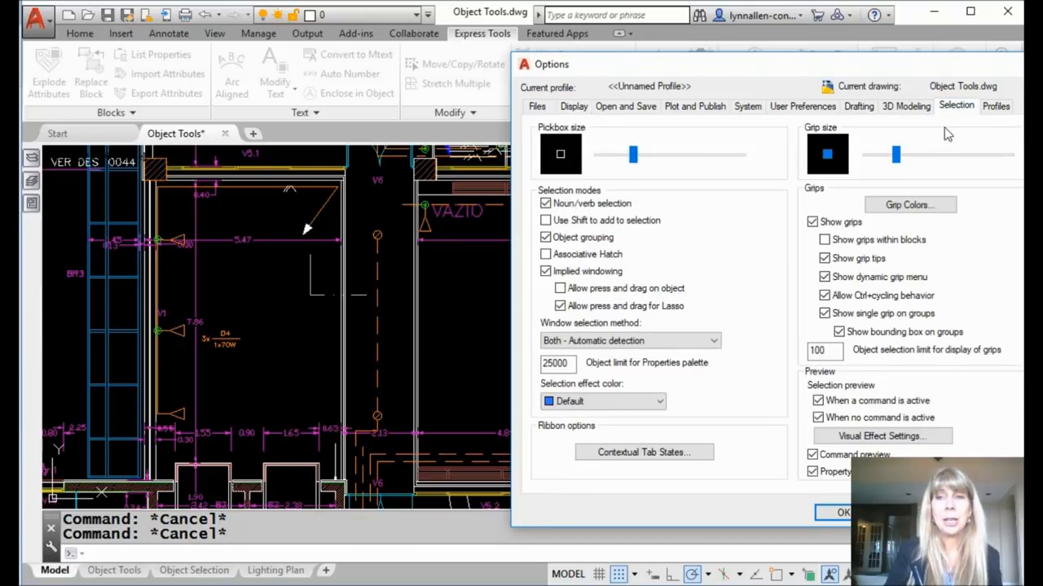
mouse_move(941, 140)
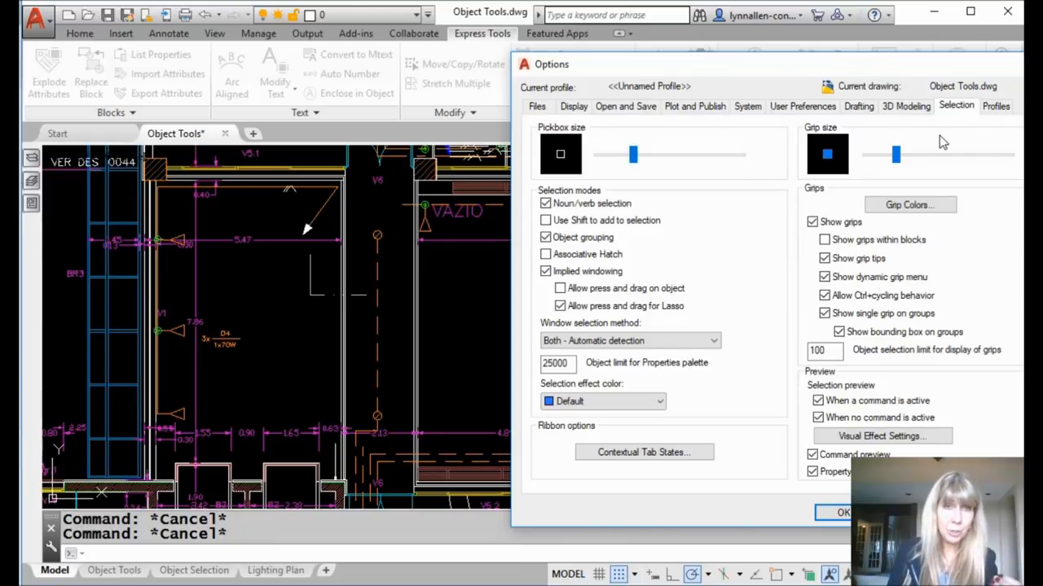
mouse_move(645, 140)
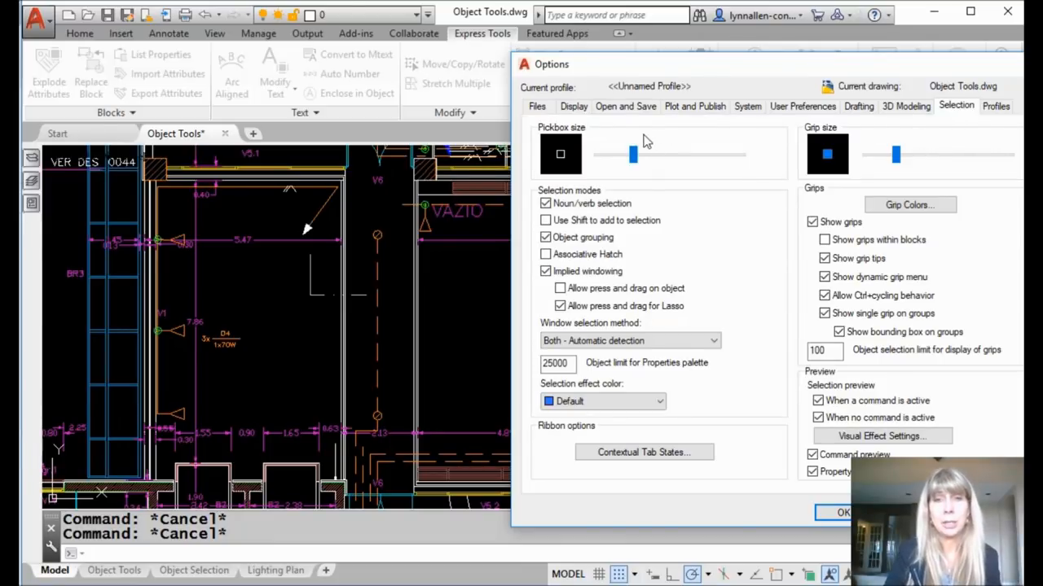
mouse_move(560, 155)
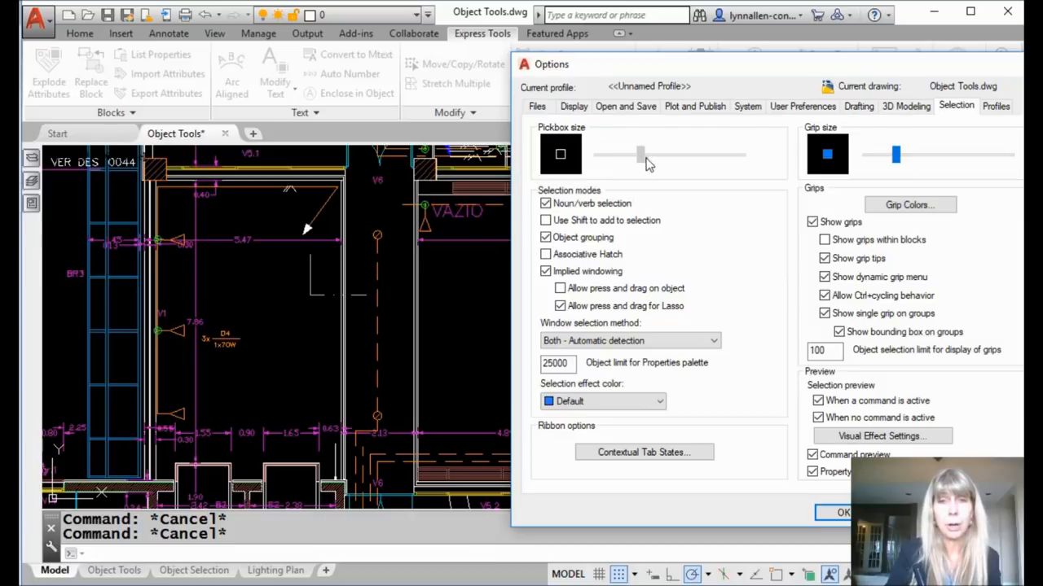
left_click_drag(638, 155, 683, 155)
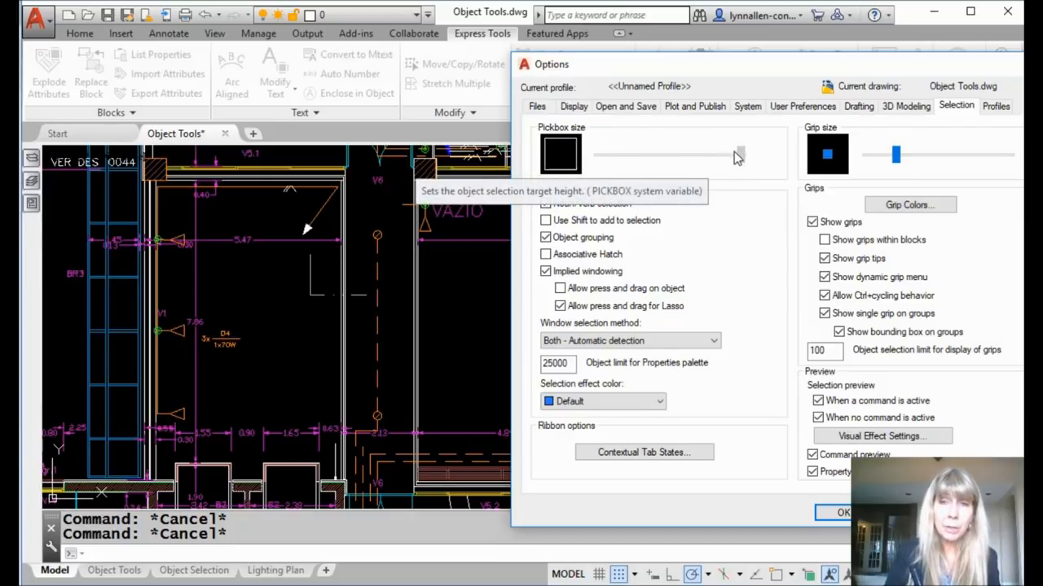
left_click_drag(736, 155, 676, 155)
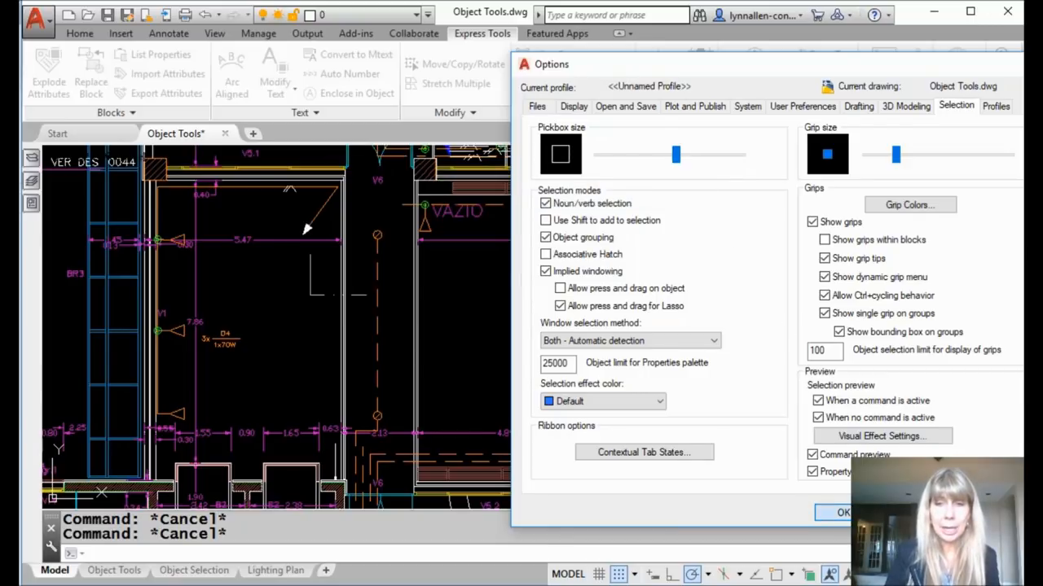
left_click(844, 512)
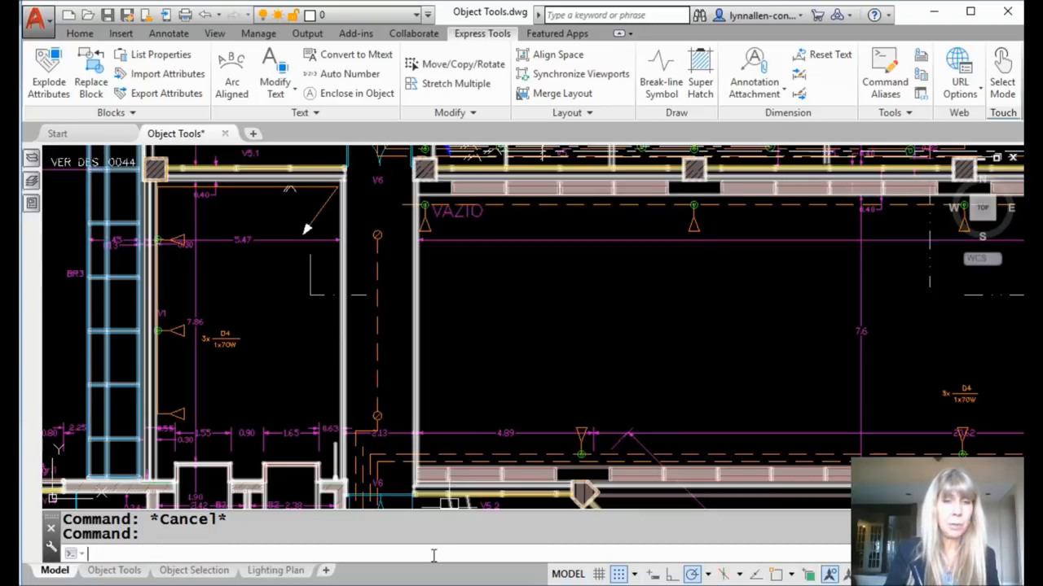
Set PICKBOX to 50 at the command line after the value 70 is rejected.
type("p")
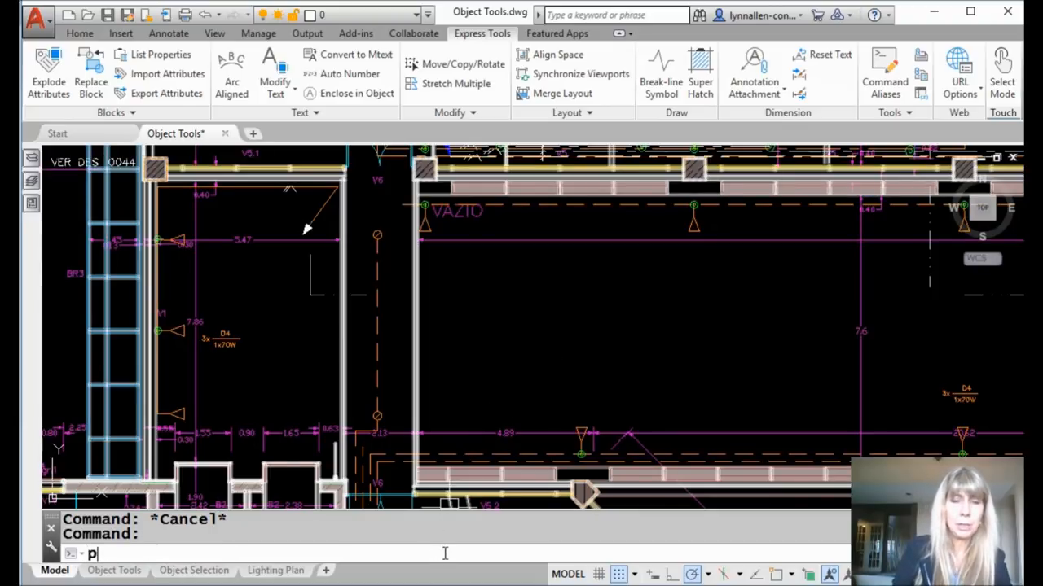
key("Return")
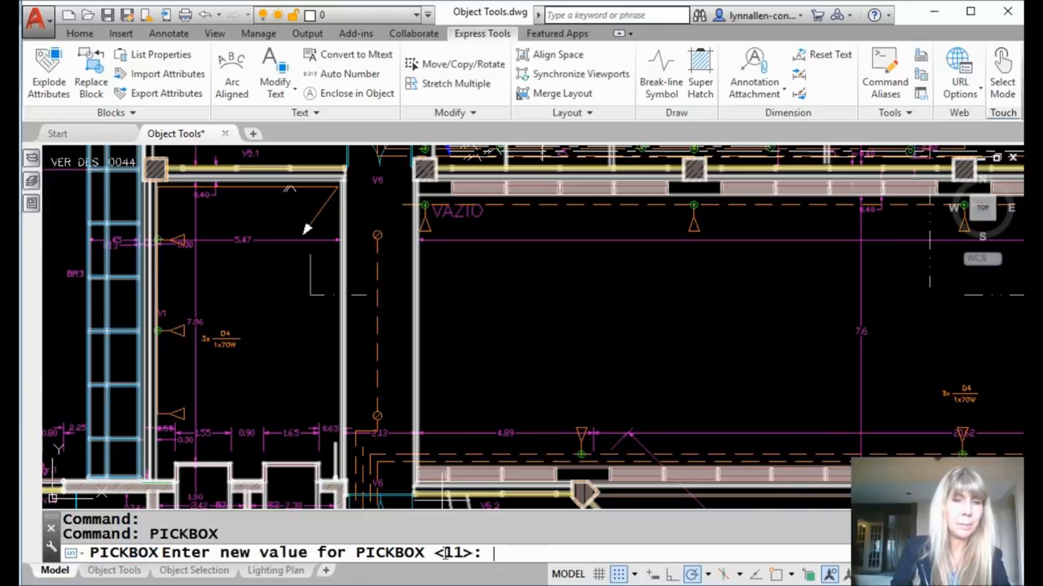
mouse_move(529, 554)
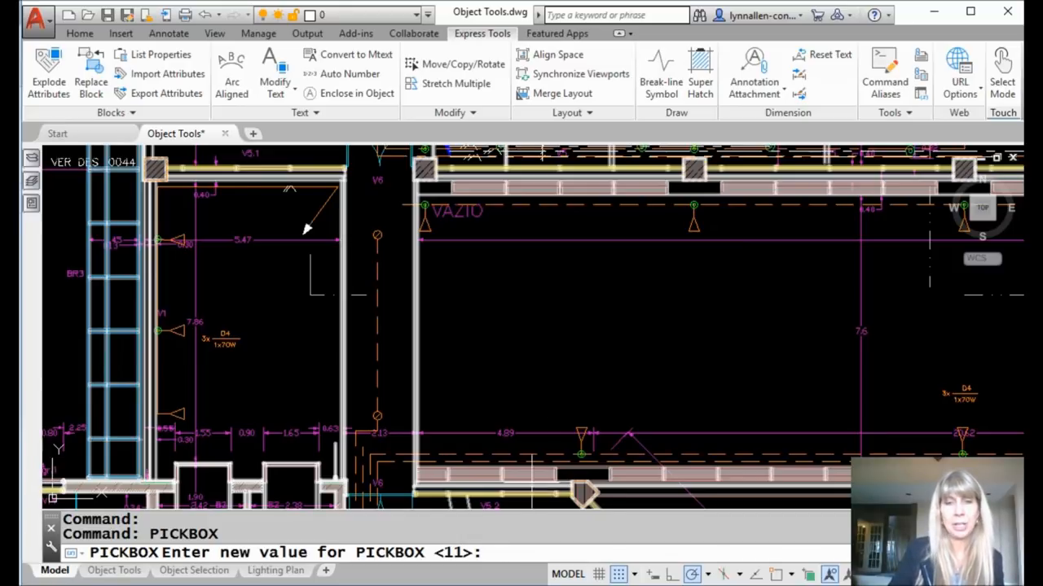
type("70")
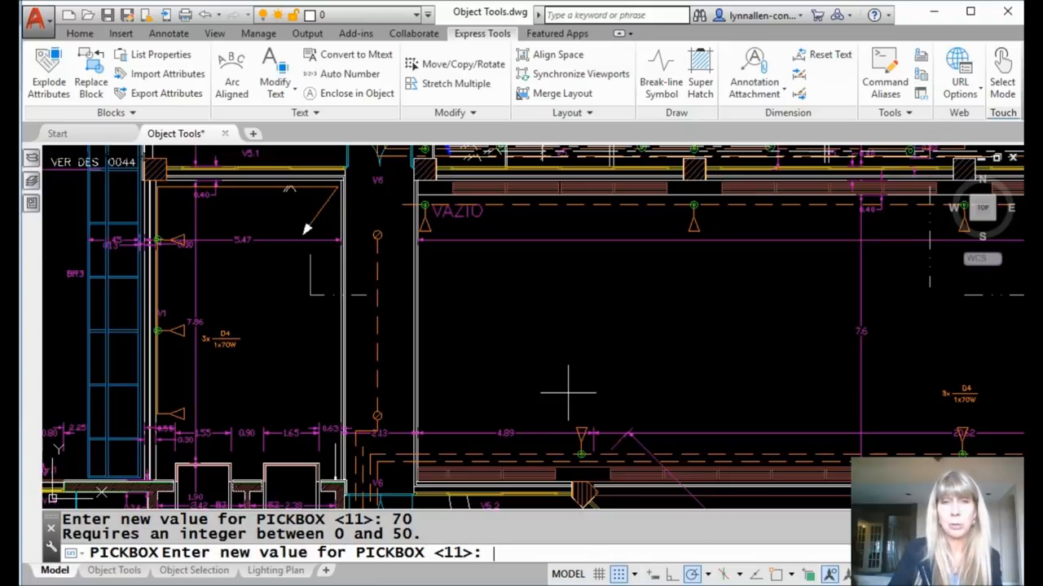
type("50")
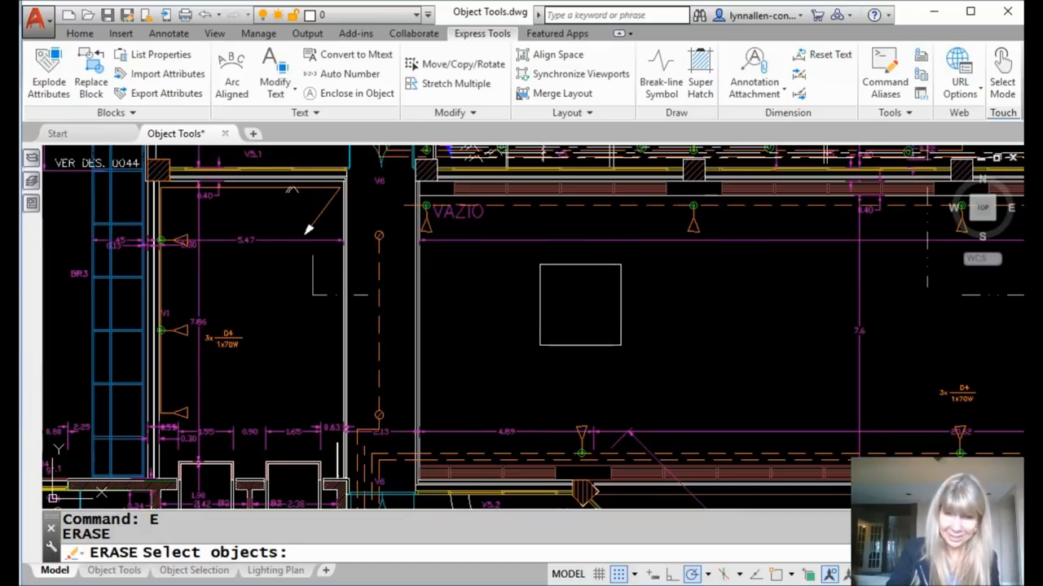
Cancel ERASE, rerun PICKBOX, then undo until the command line reports nothing to undo.
key("Escape")
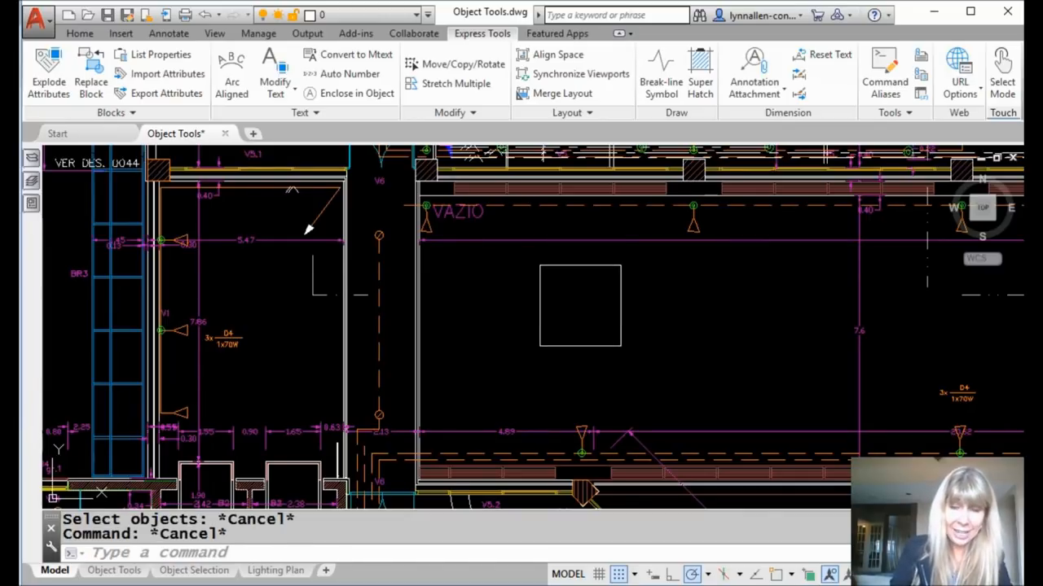
type("PICKBOX")
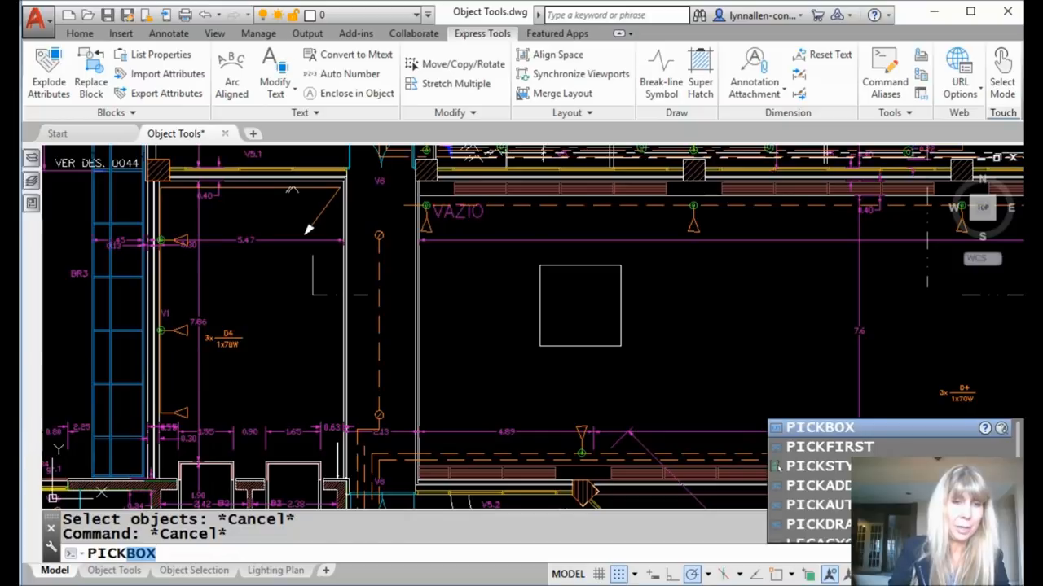
type("E")
key("Return")
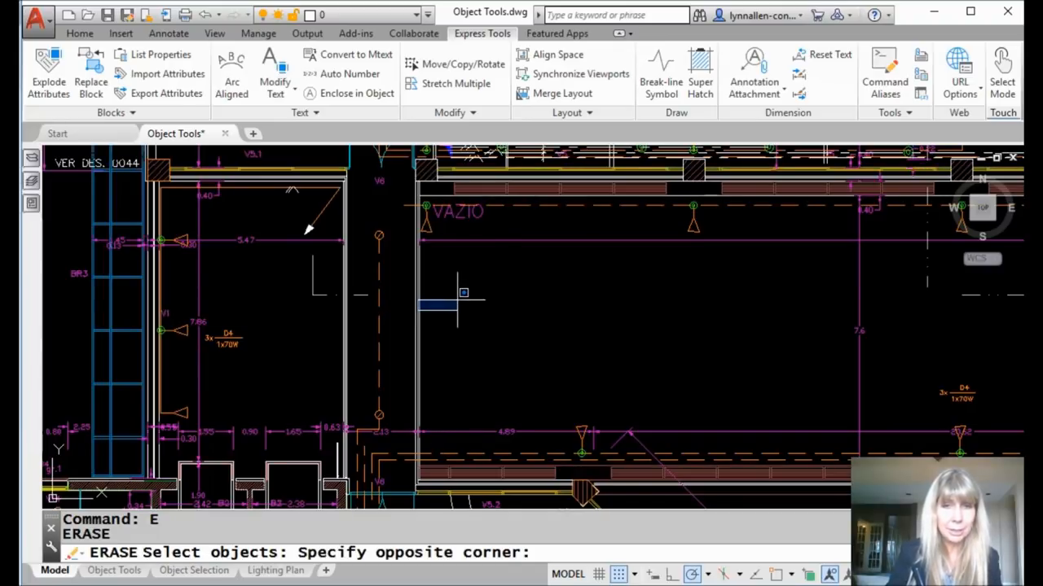
mouse_move(459, 313)
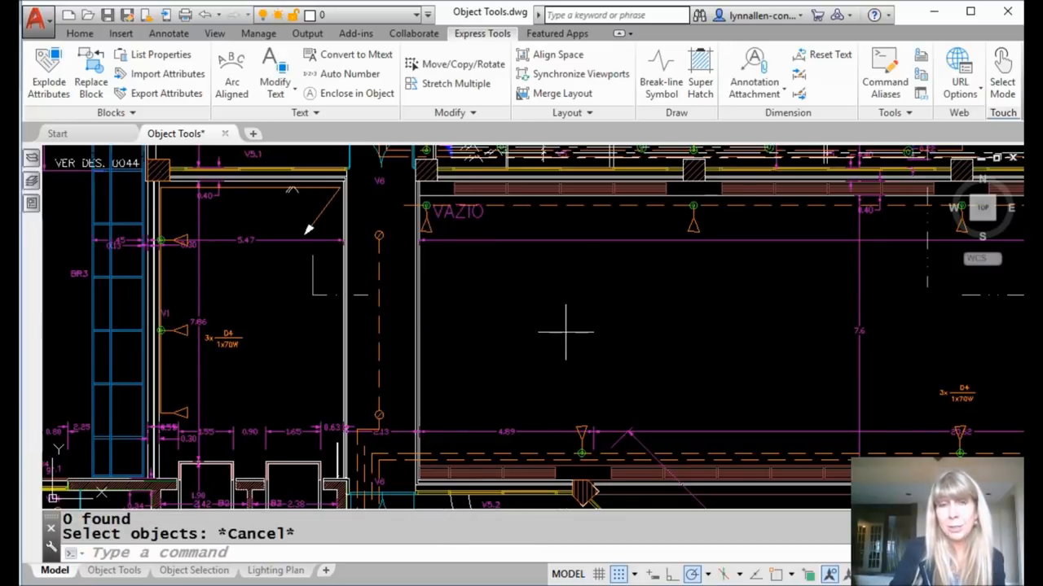
mouse_move(590, 317)
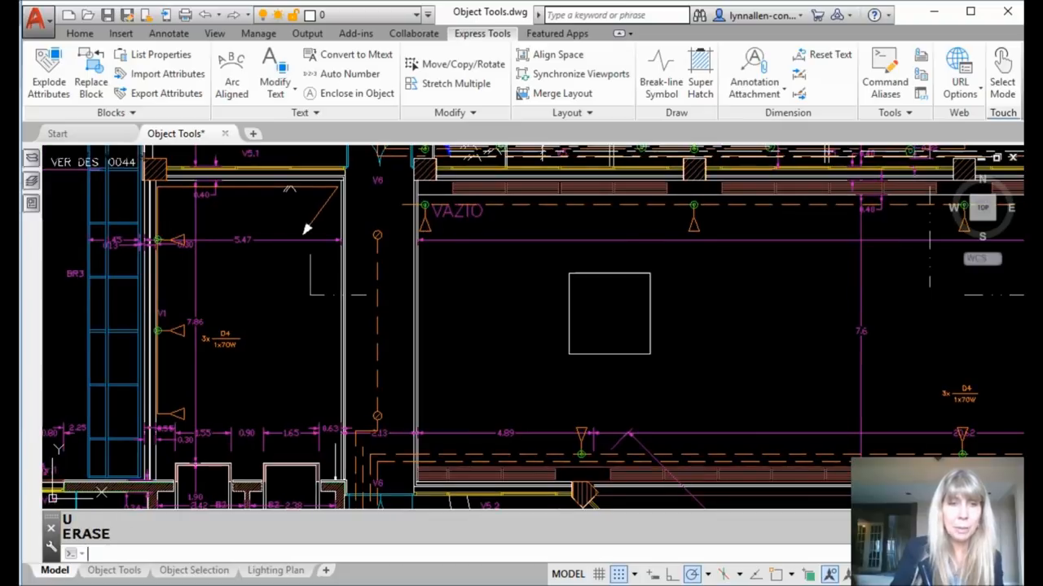
key("ctrl+z")
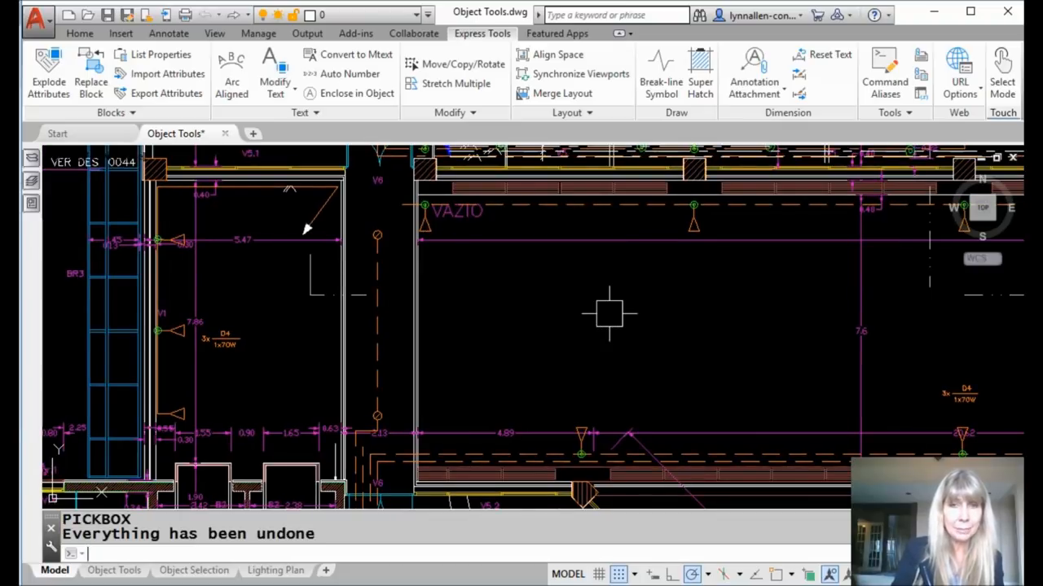
key("ctrl+z")
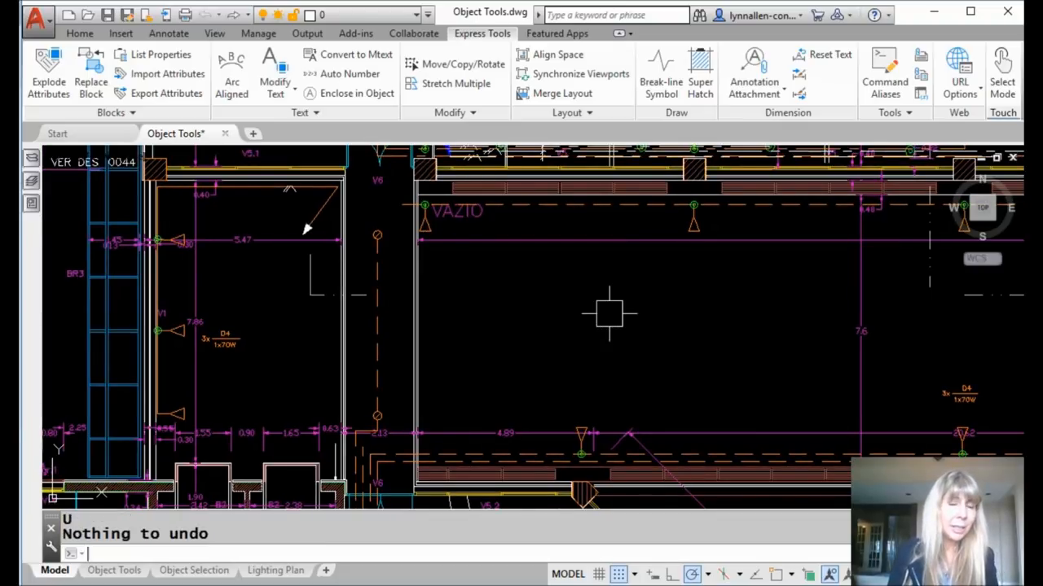